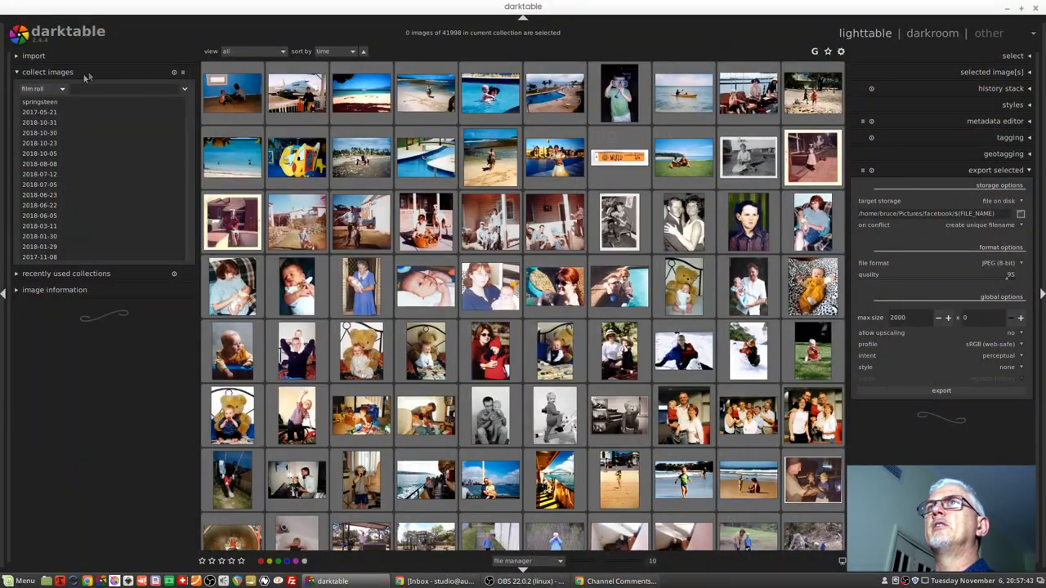
Switch the collect criterion from film roll to date and pick 2017:01.
left_click(61, 88)
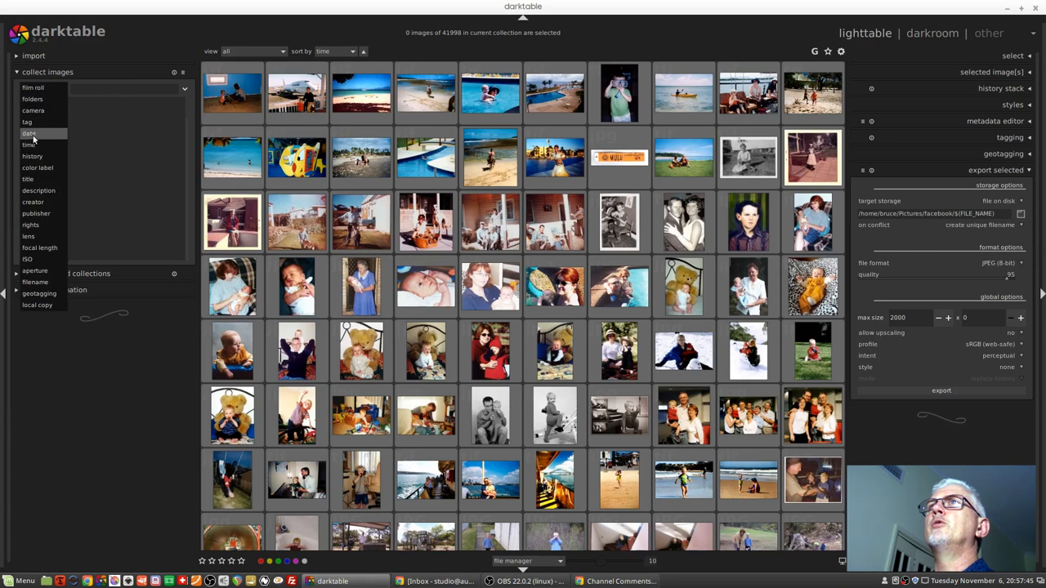
left_click(29, 133)
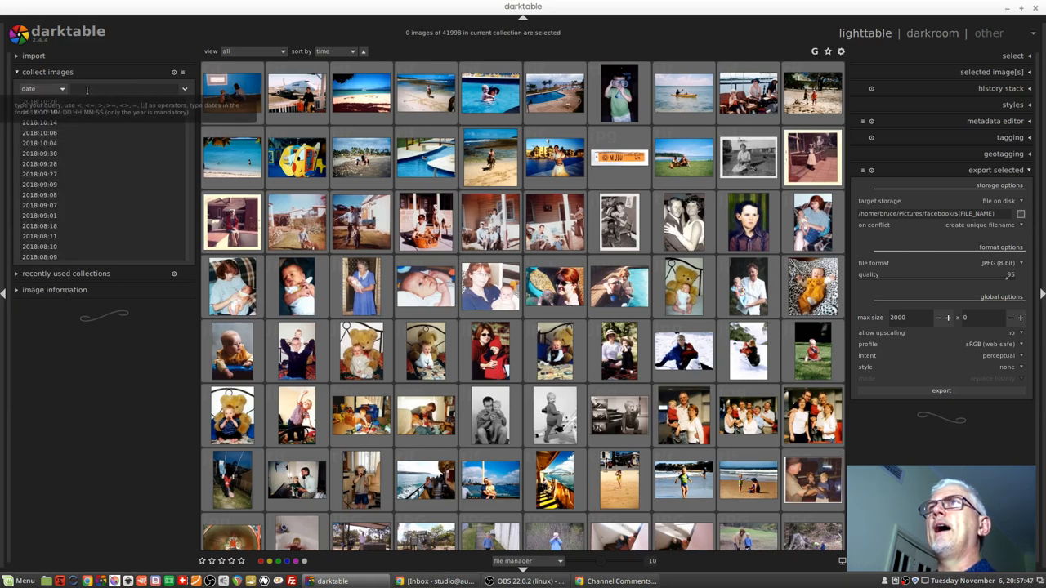
type("2017:01")
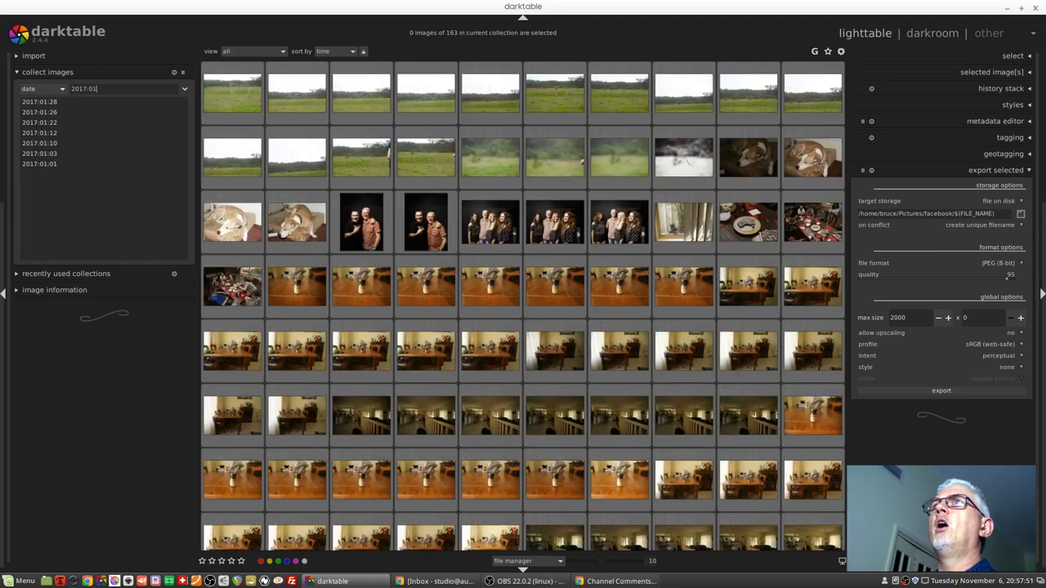
left_click(425, 158)
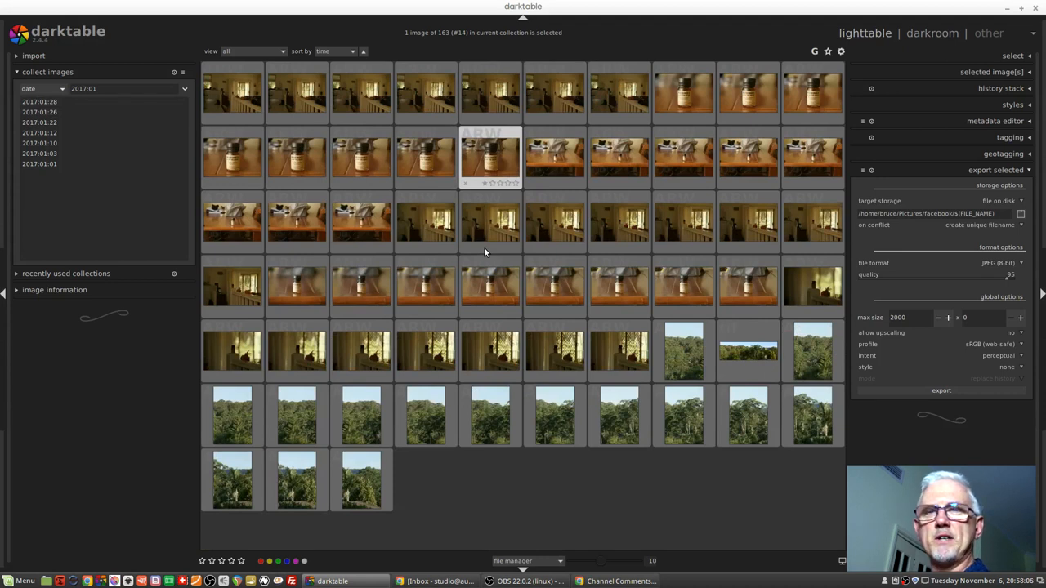
Prefix the date query with = so it reads =2017:01.
left_click(114, 88)
type("=")
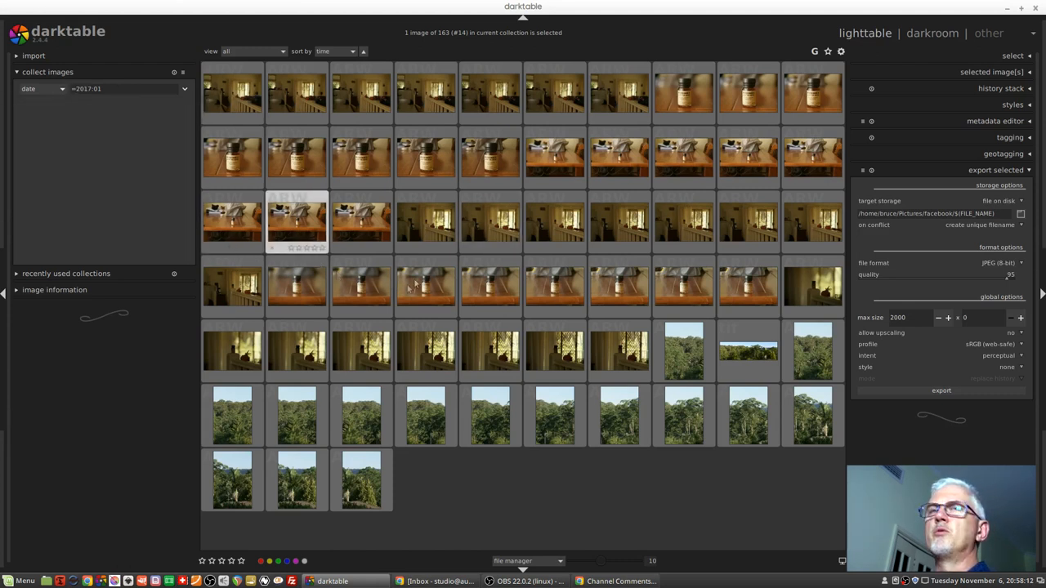
scroll("down", 3)
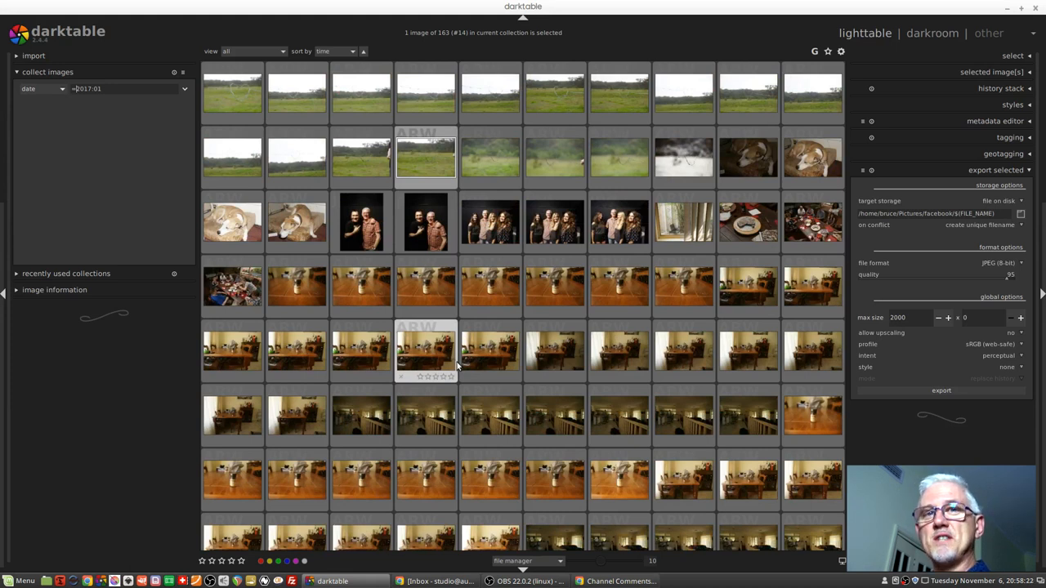
mouse_move(490, 286)
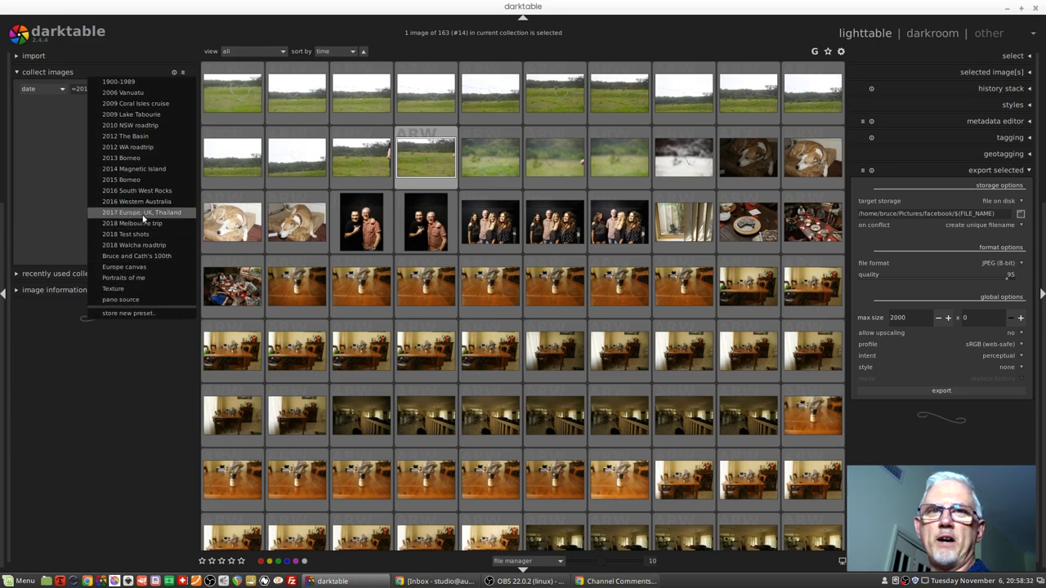
Restore the film roll preset with an empty query, showing all 41998 images.
left_click(142, 213)
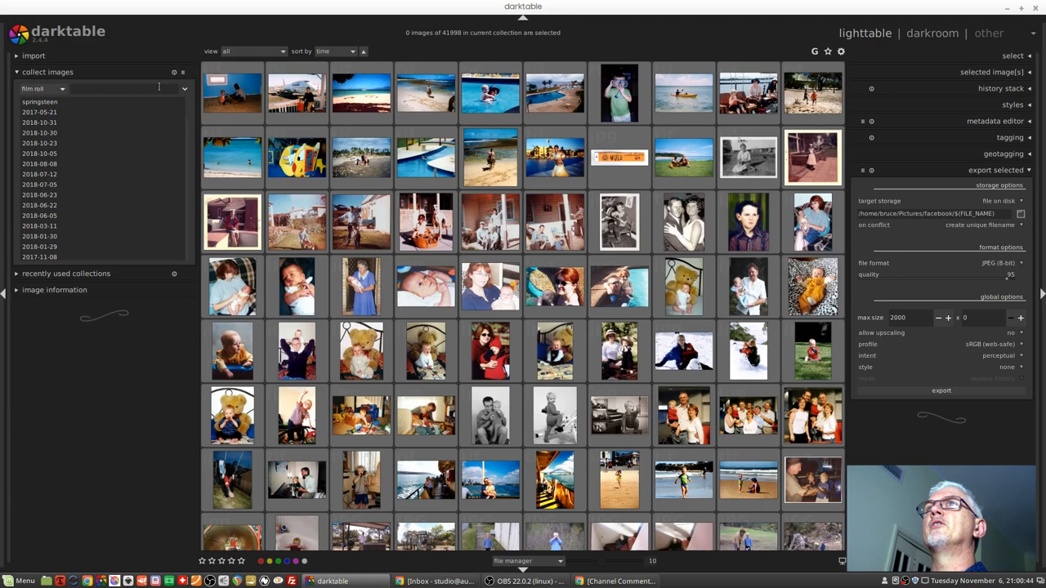
Set the criterion to date and enter the range [2017:06:18;2017:07:20].
left_click(39, 88)
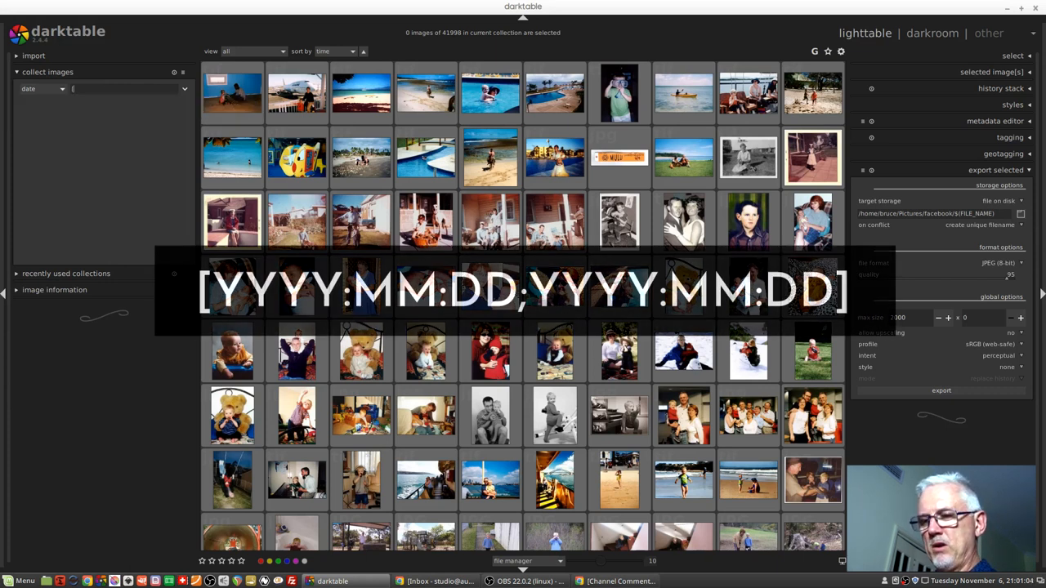
type("2017:06:18;2017:07:20]")
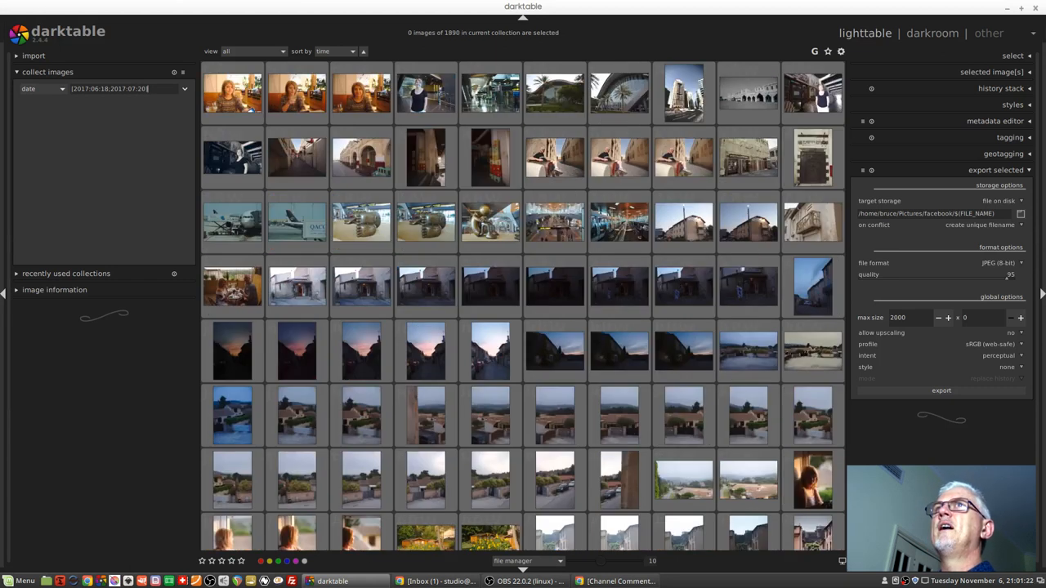
Jump to the end of the grid, selecting image #1890.
left_click(232, 93)
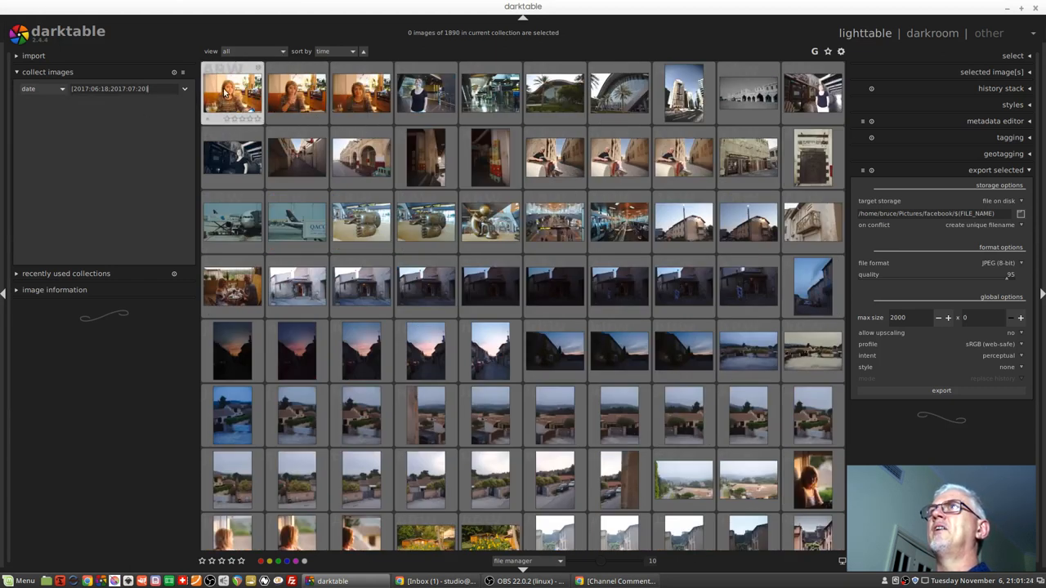
left_click(233, 92)
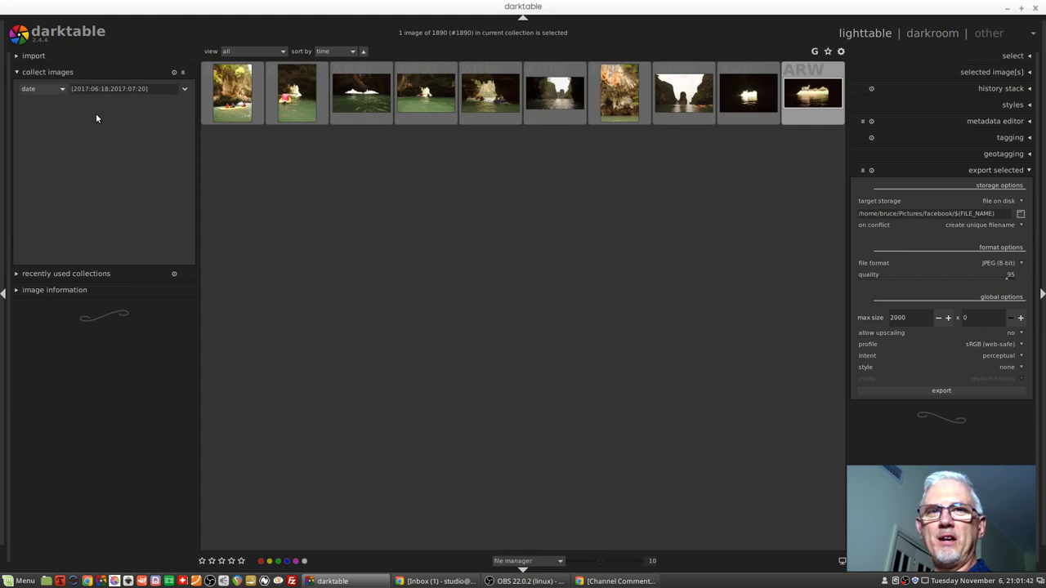
mouse_move(118, 121)
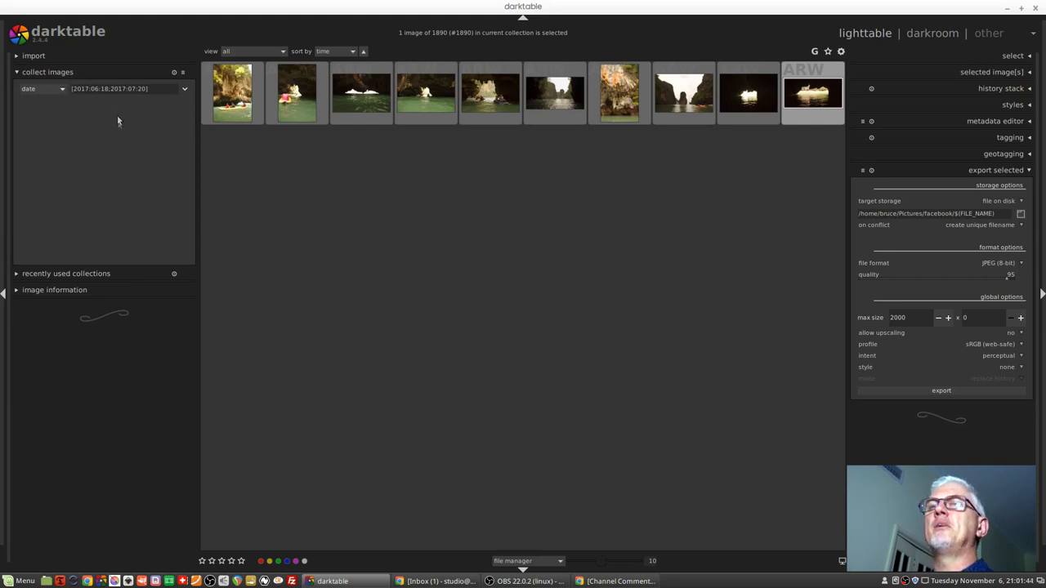
mouse_move(128, 137)
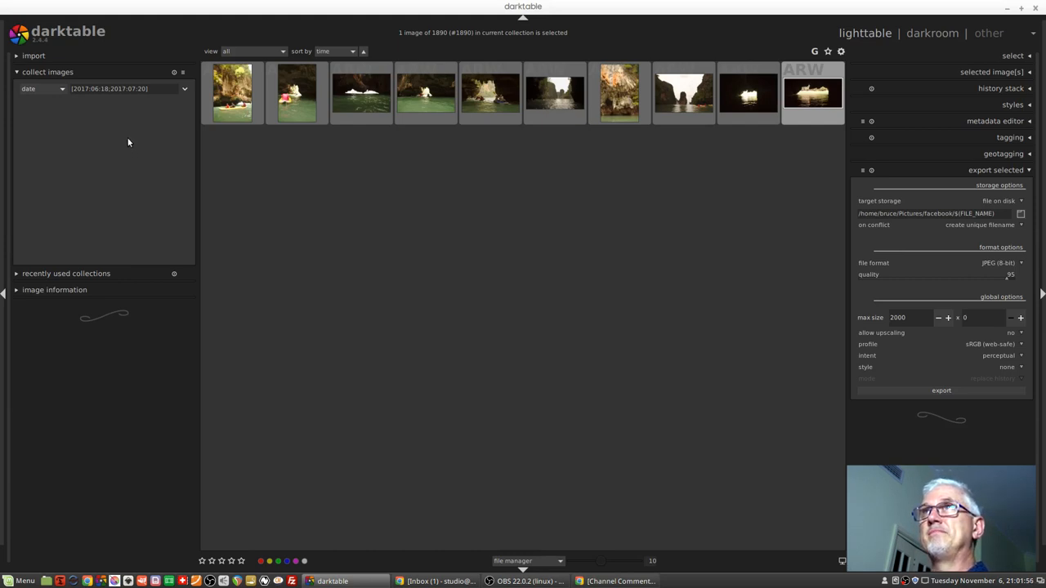
mouse_move(298, 181)
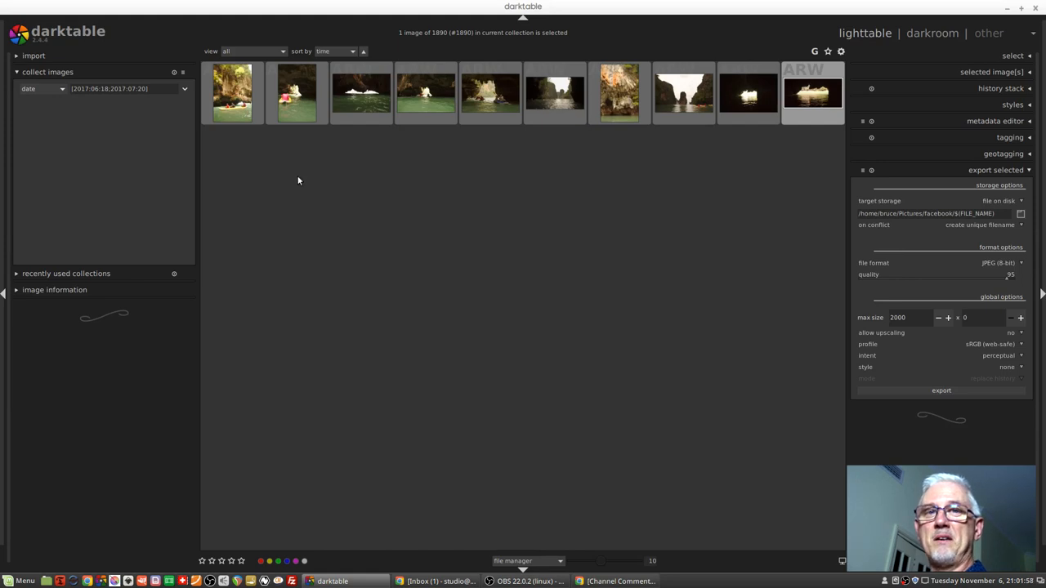